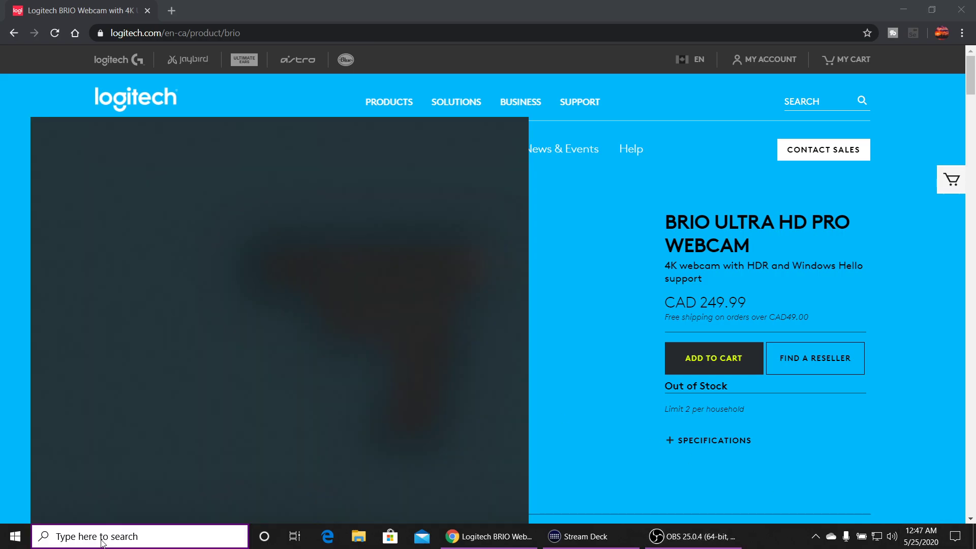
Search Windows for 'camera' to launch the Logitech Camera Settings app.
text(camera)
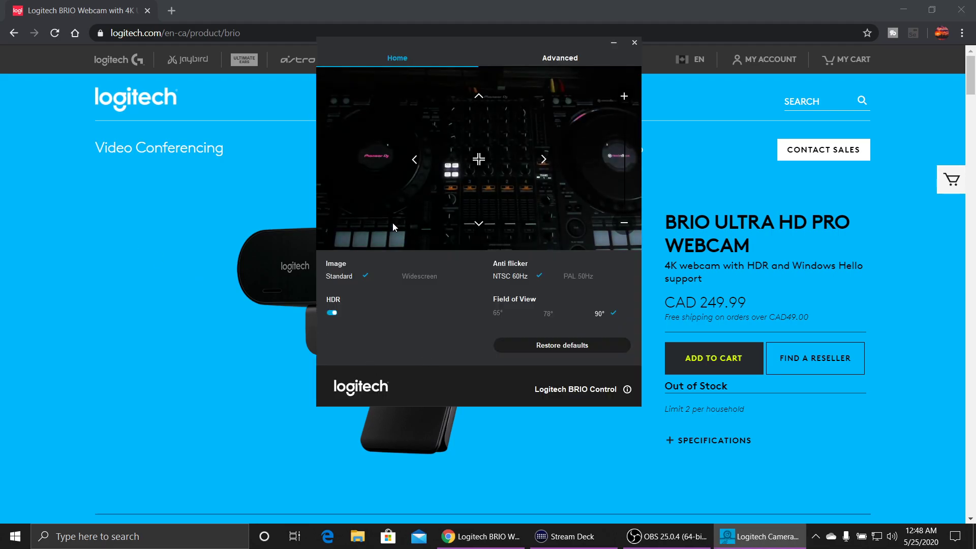
mouse_move(407, 280)
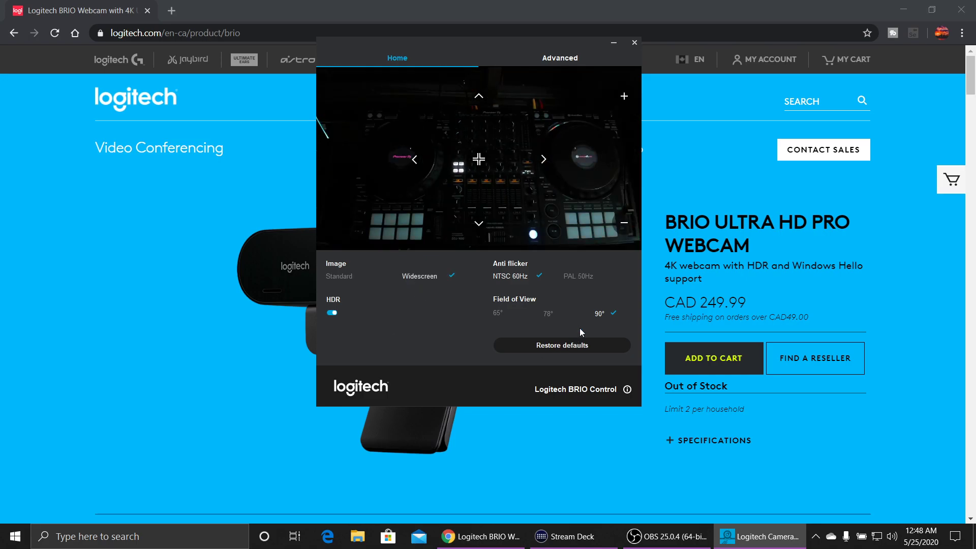
mouse_move(557, 320)
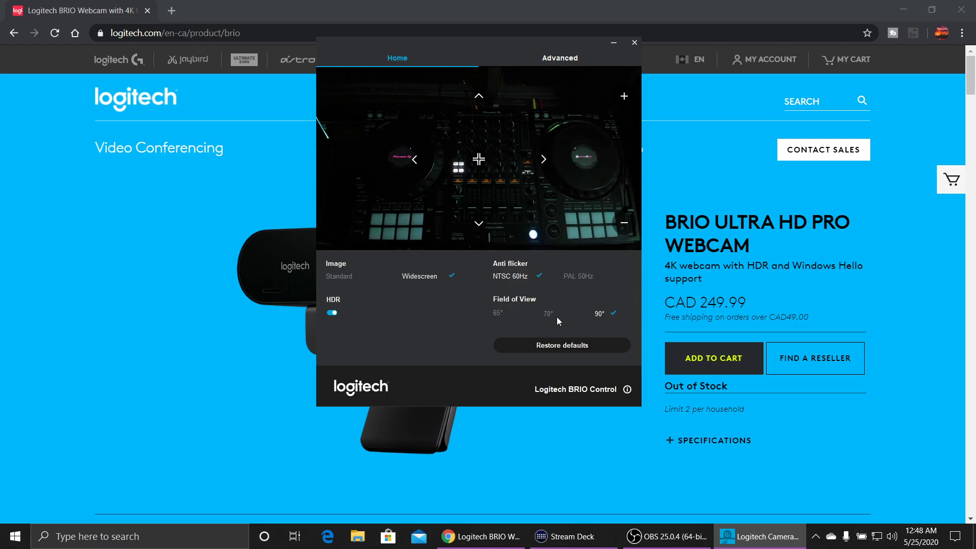
Try the 65° field of view, settle on 90°, and close Logitech Camera Settings.
click(497, 313)
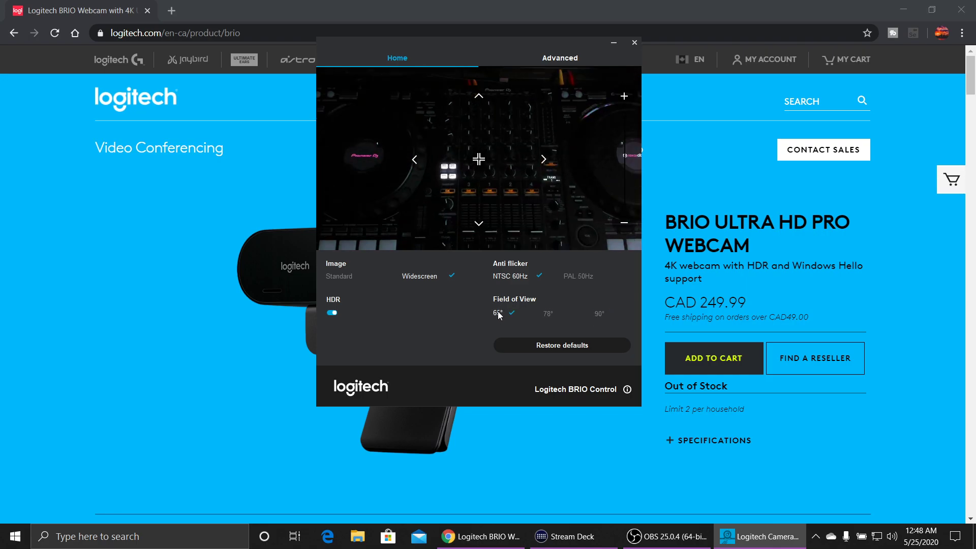
click(596, 313)
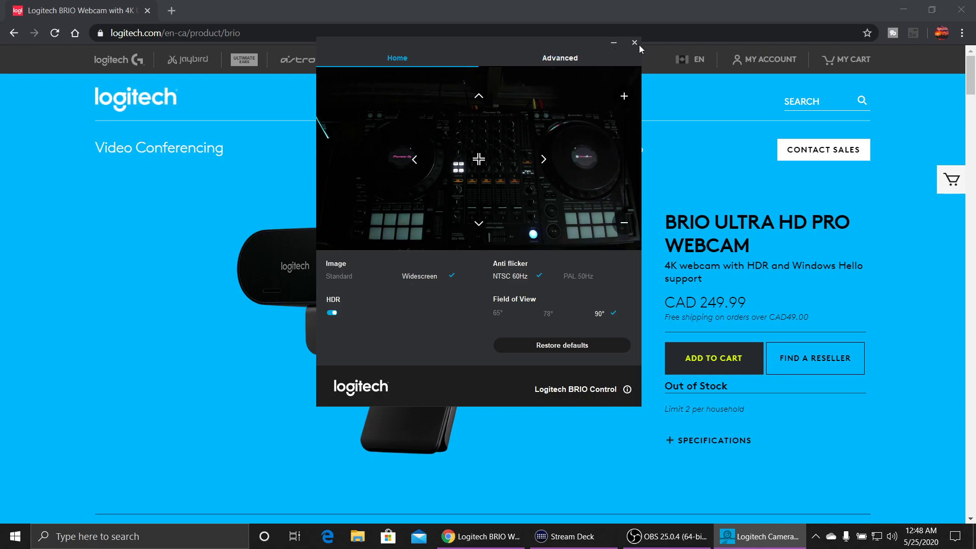
click(634, 43)
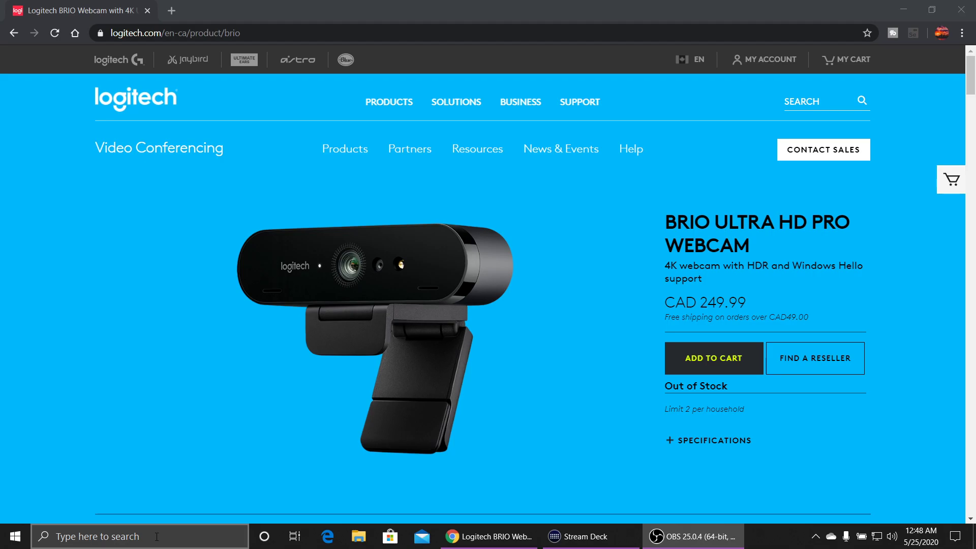
Launch OBS Studio from Windows search and bring its window to the front.
text(obs)
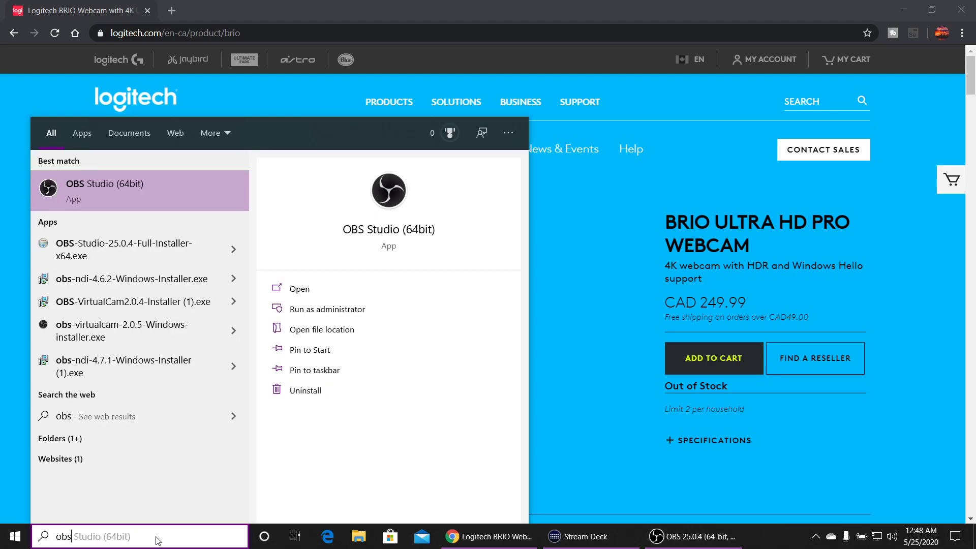
click(298, 288)
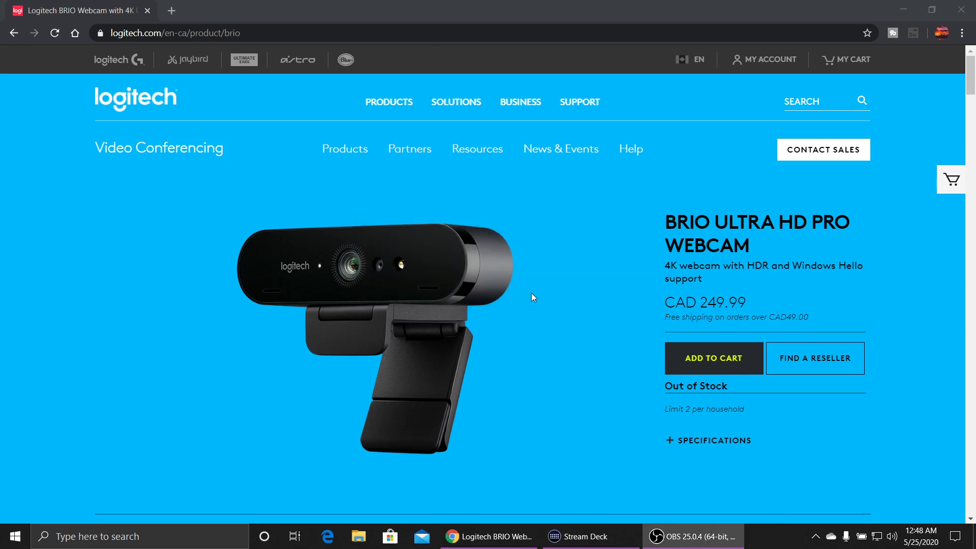
click(691, 536)
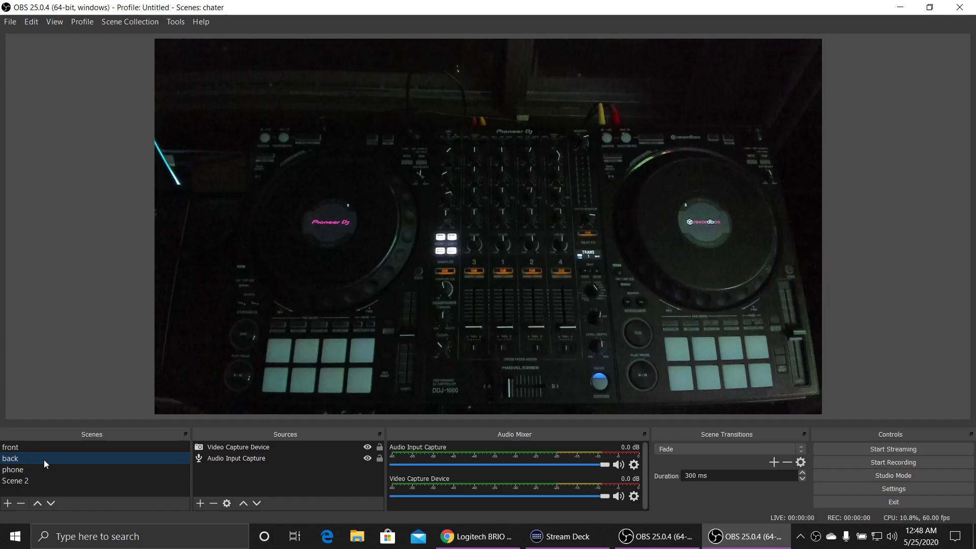
Show the back scene and open its Video Capture Device source properties.
click(237, 447)
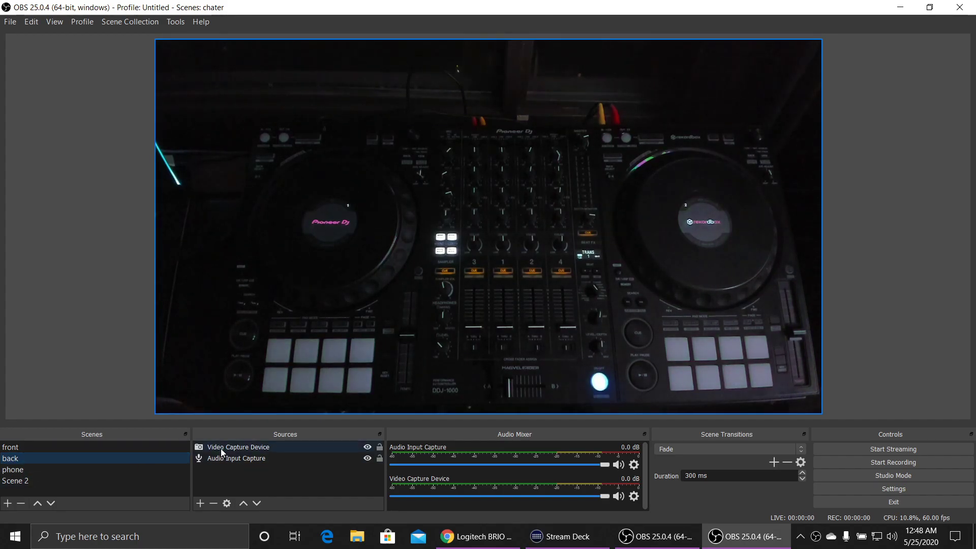
click(237, 447)
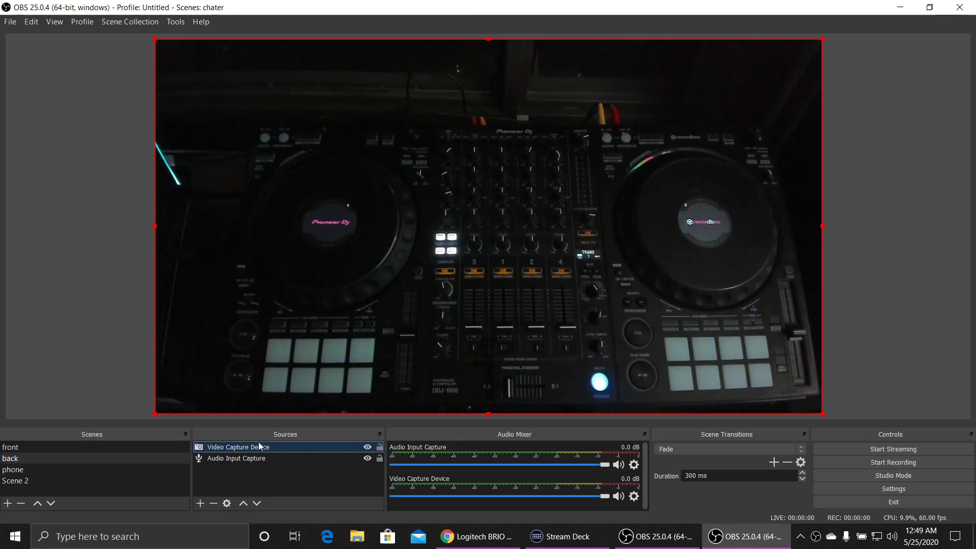
double_click(237, 447)
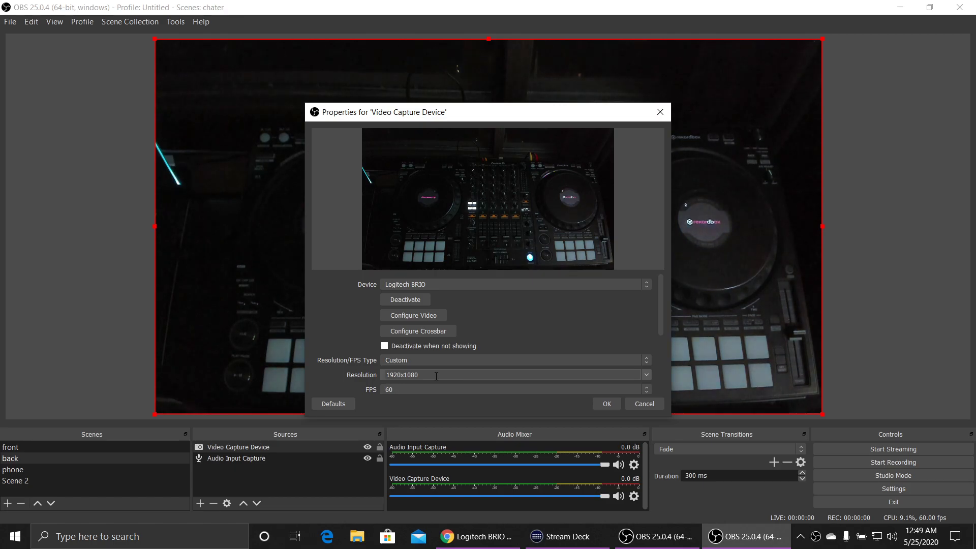
mouse_move(453, 307)
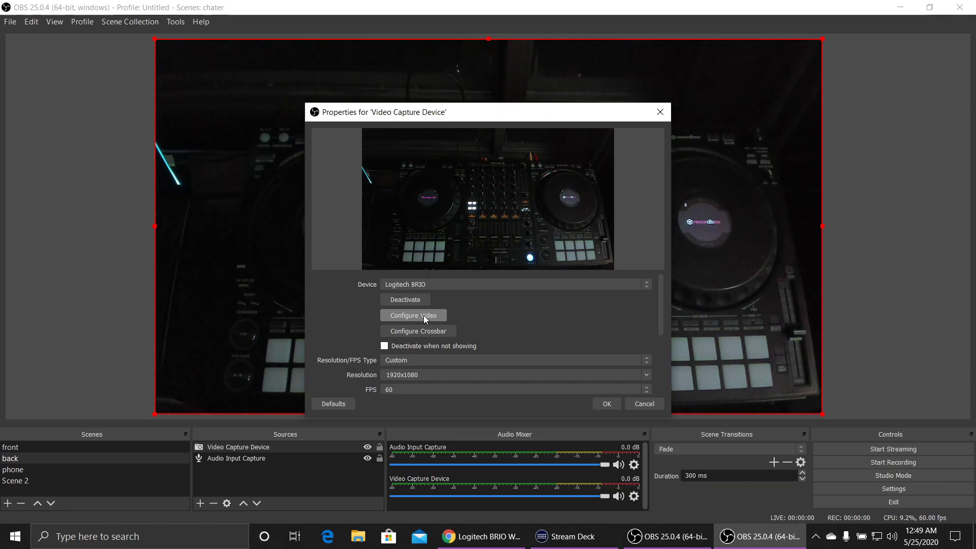
Open the BRIO driver's Camera Control settings and enable automatic exposure.
click(413, 315)
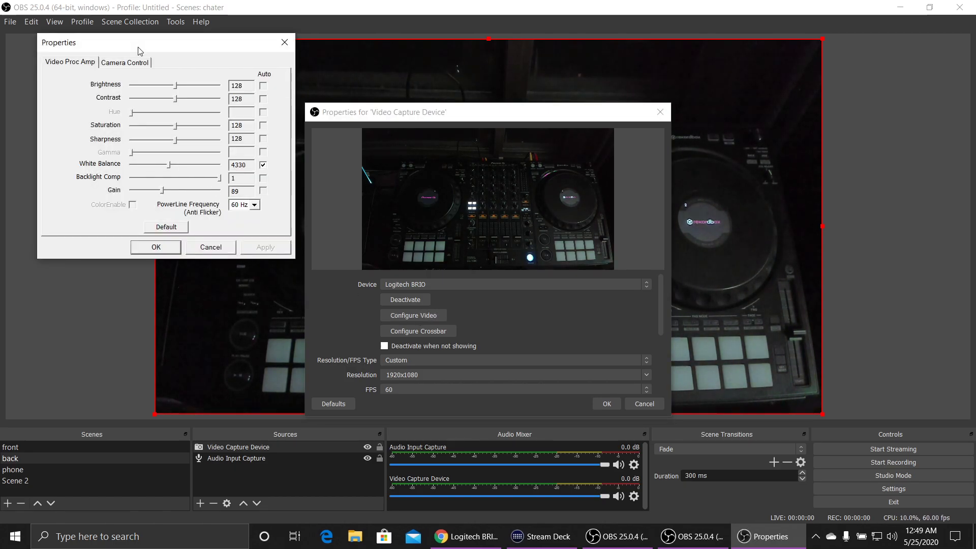
drag(143, 43, 143, 103)
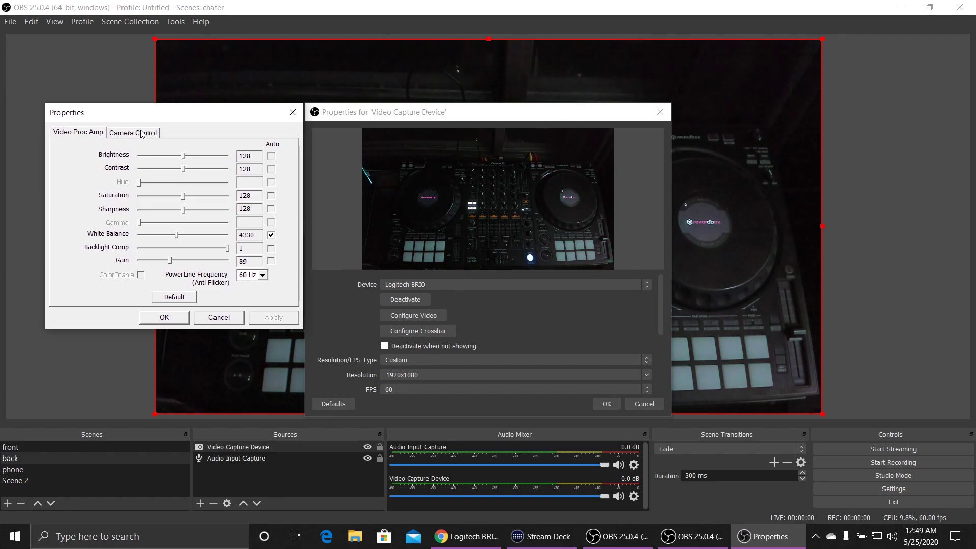
click(132, 132)
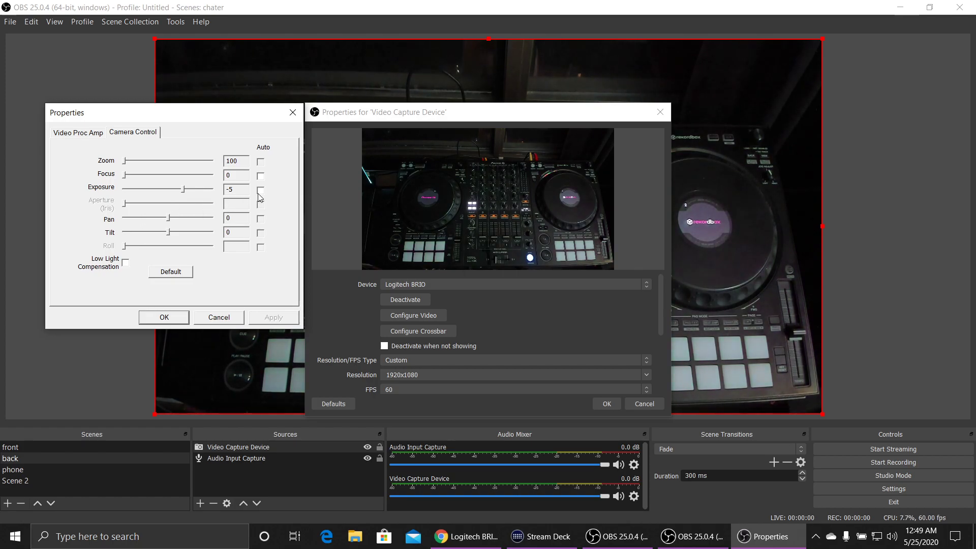
click(260, 189)
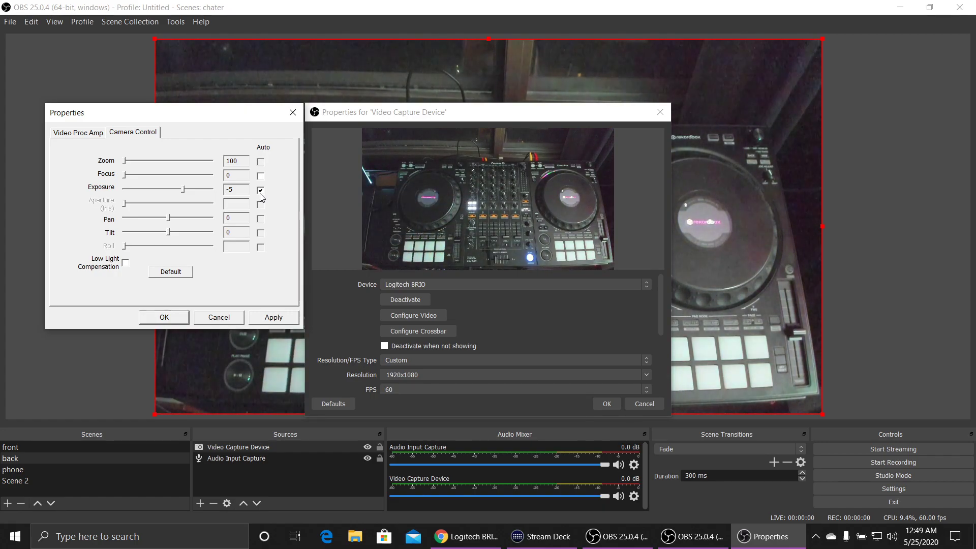
Darken manual exposure to -7, then lower gain from 89 to 75 on Video Proc Amp.
drag(184, 189, 174, 189)
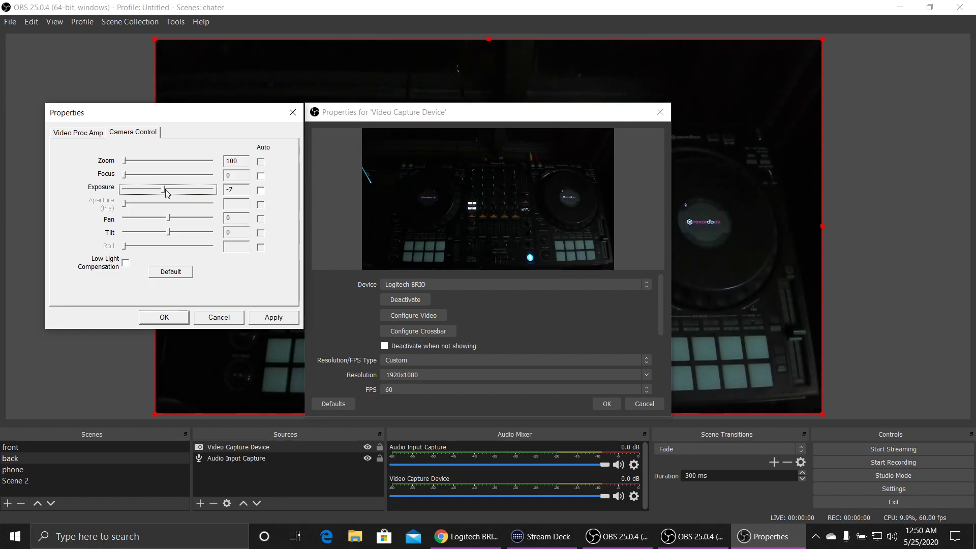
click(77, 133)
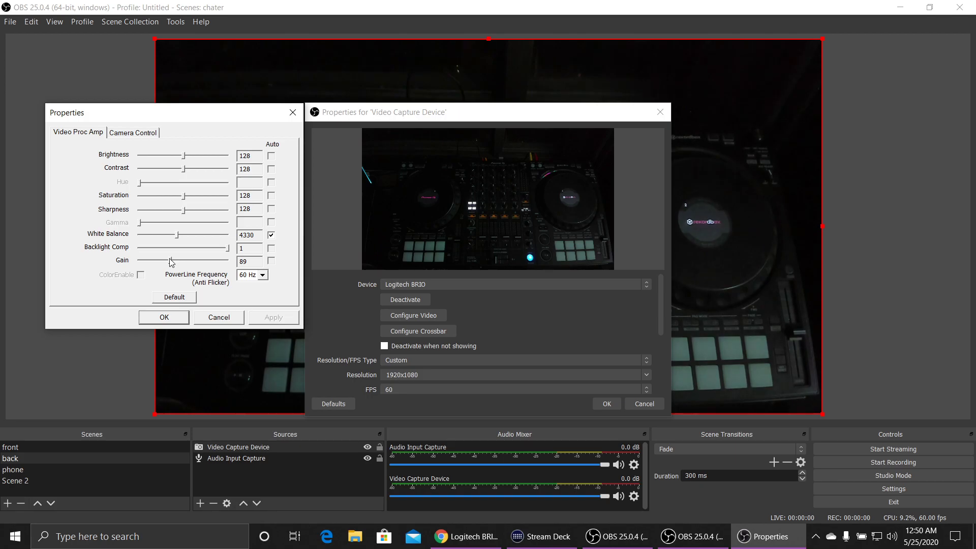
click(174, 296)
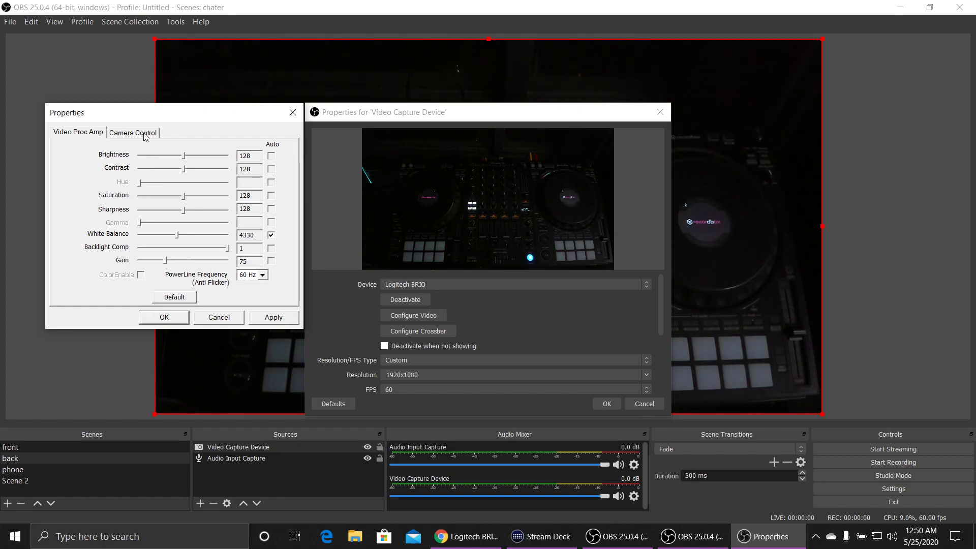
Back on Camera Control, try exposure -2 and settle it at -5.
click(132, 132)
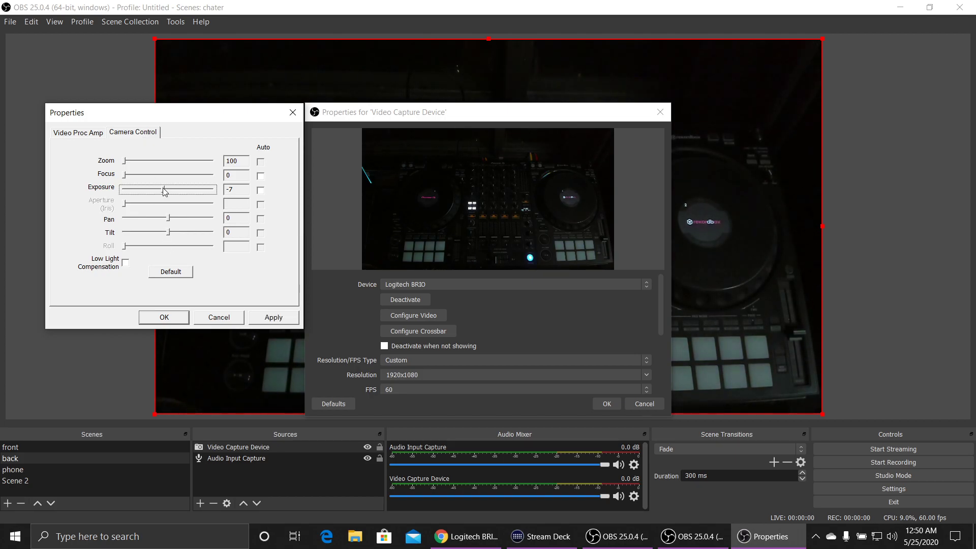
drag(163, 190, 182, 190)
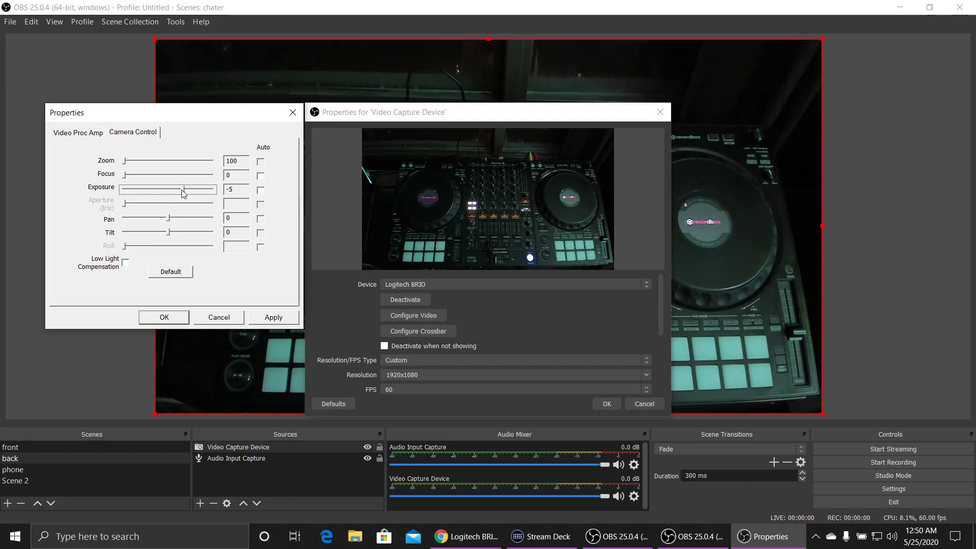
drag(184, 189, 215, 189)
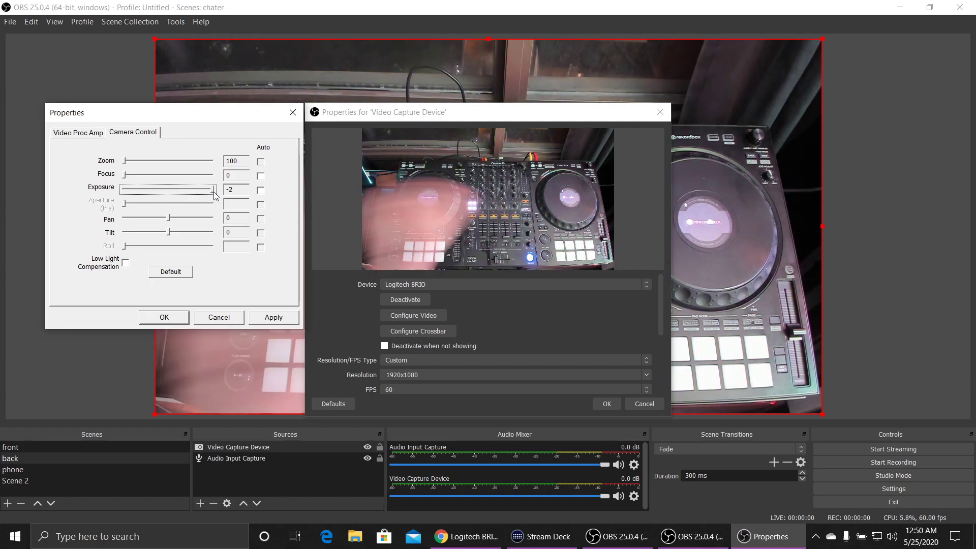
drag(214, 189, 184, 189)
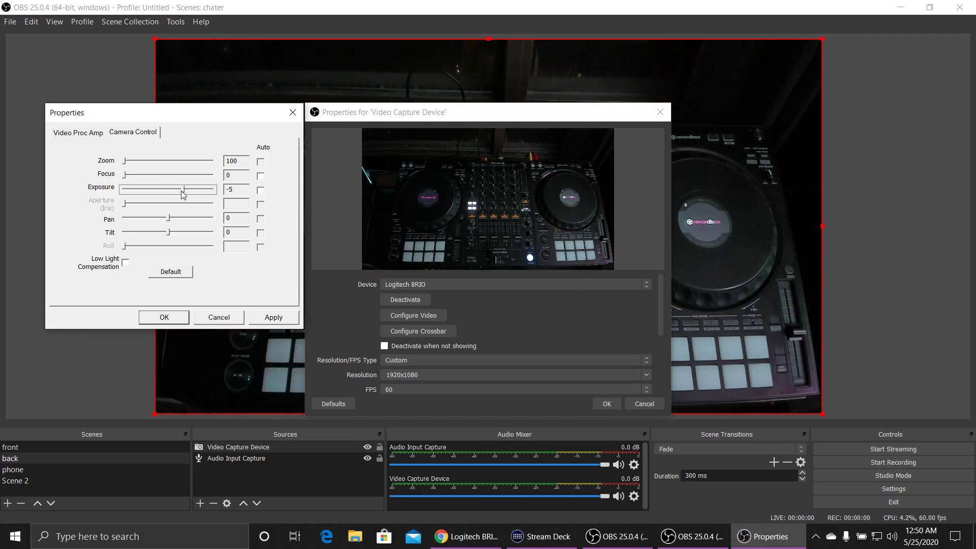
Raise saturation to 135 on Video Proc Amp and confirm the driver settings with OK.
click(78, 132)
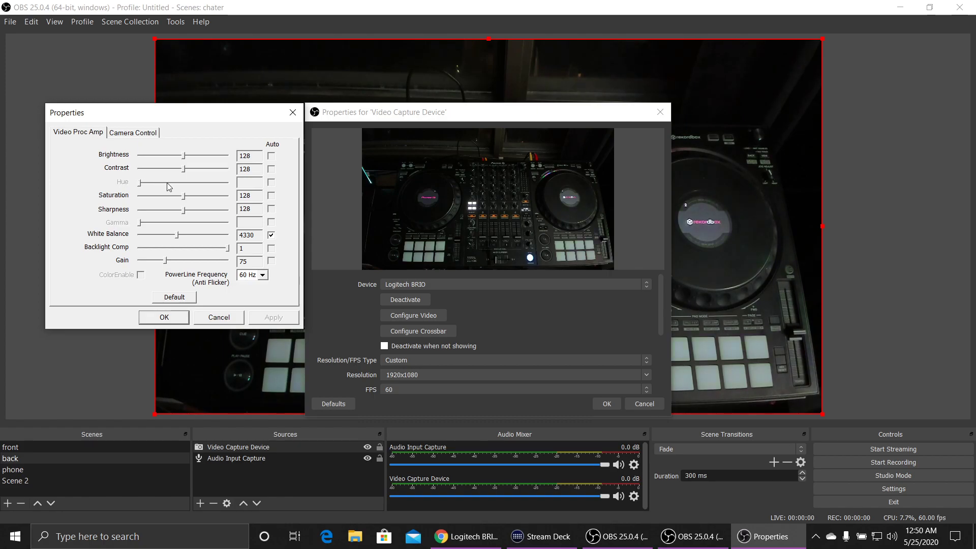
drag(177, 195, 194, 195)
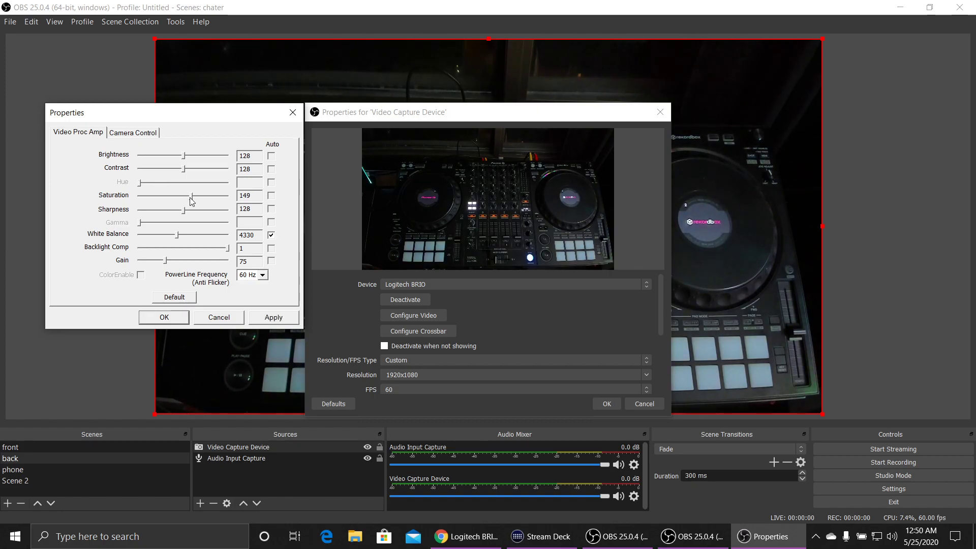
drag(194, 195, 190, 195)
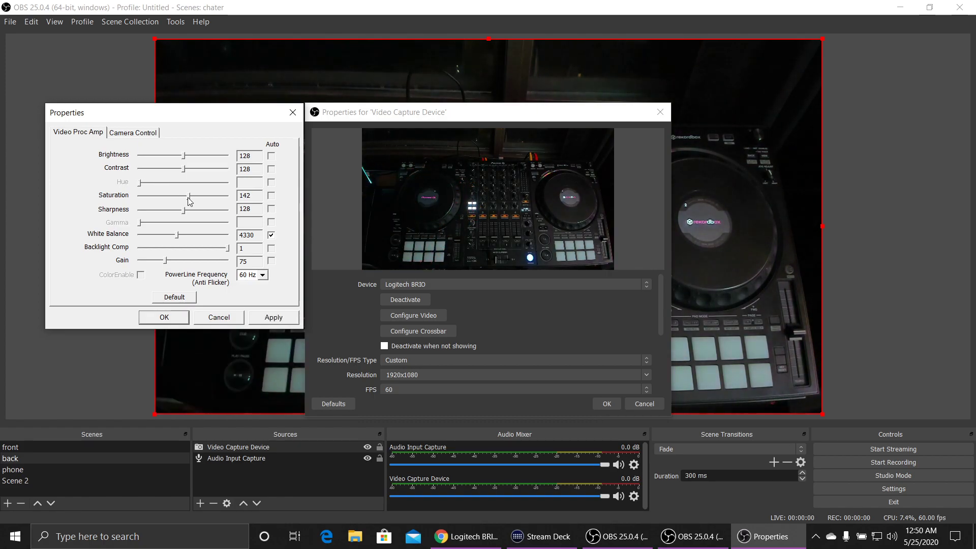
drag(192, 195, 187, 195)
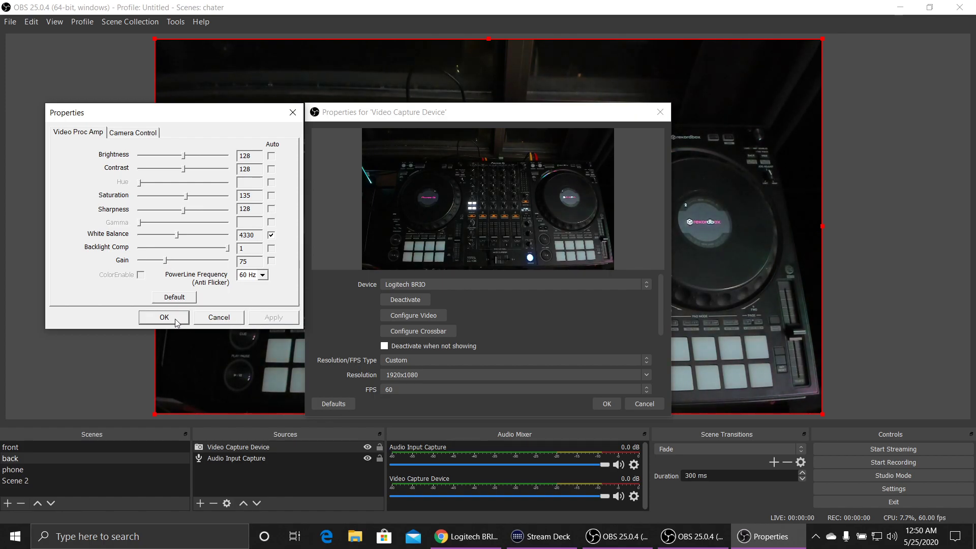
click(163, 317)
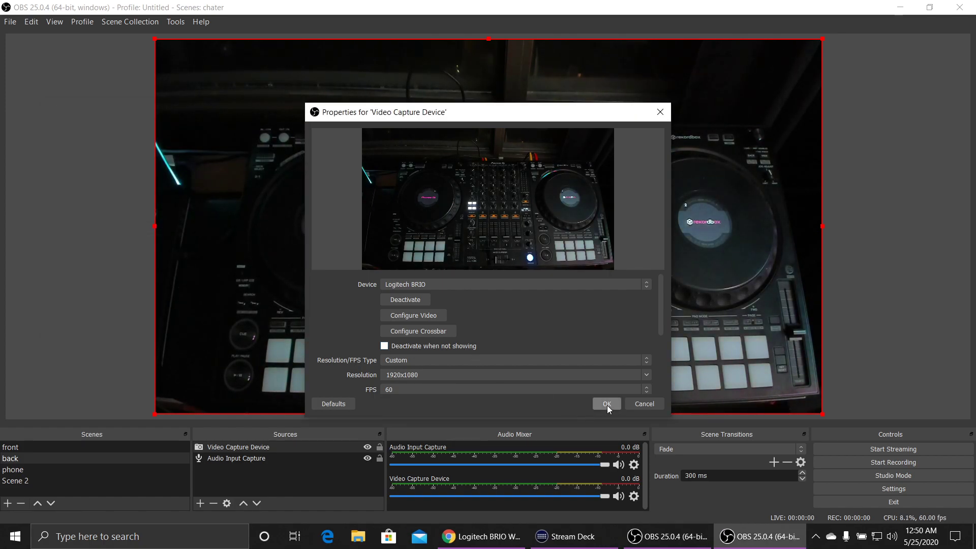
Confirm the Video Capture Device properties, leaving the tuned BRIO feed in the preview.
click(605, 404)
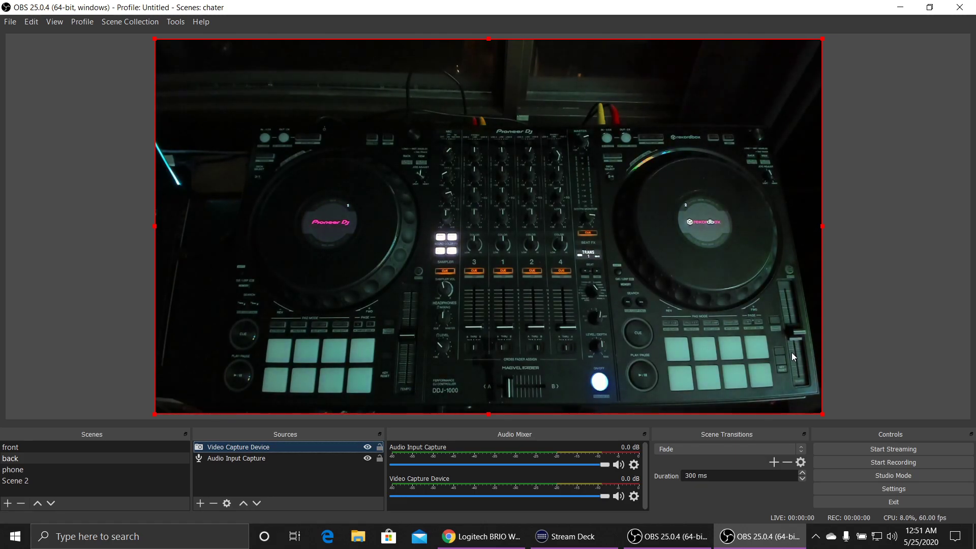
mouse_move(908, 404)
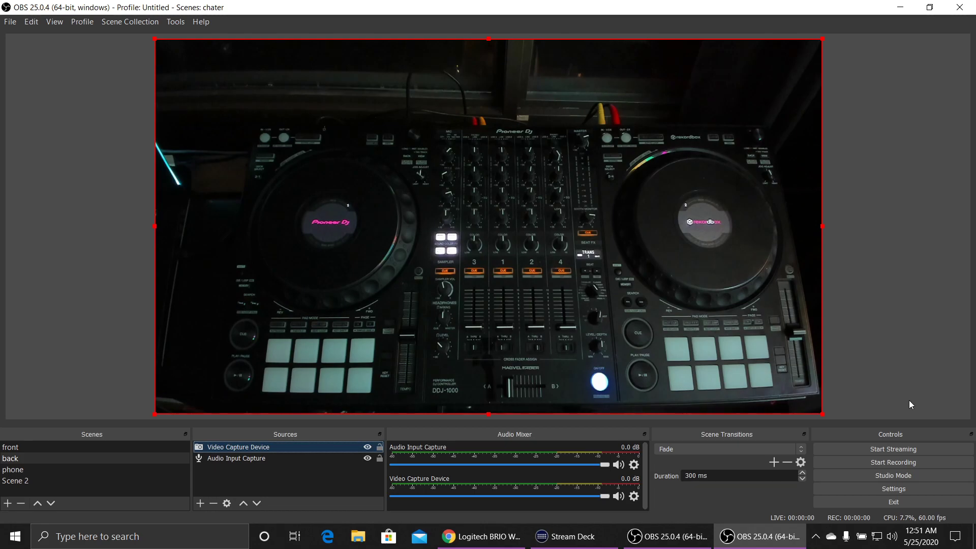